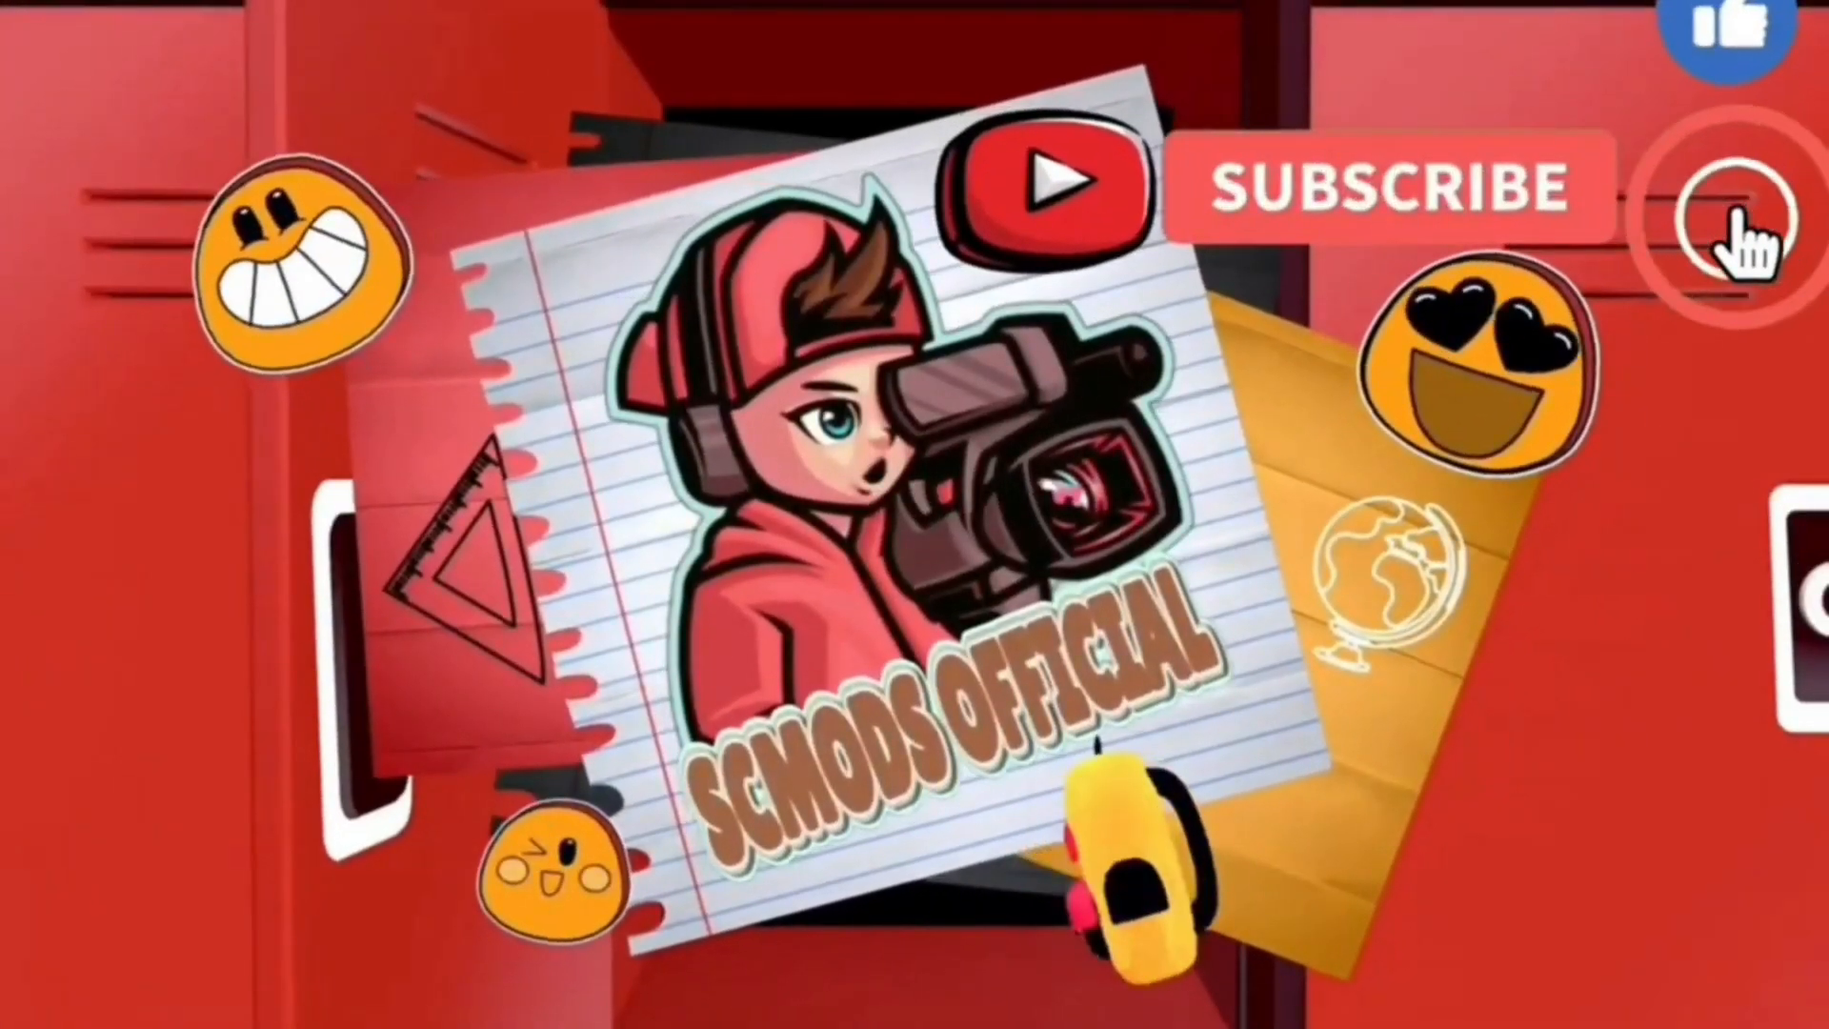
Step: Launch PhotoTune from the desktop in English and browse the recent-photos gallery
{"action": "left_click", "coordinate": [1387, 186]}
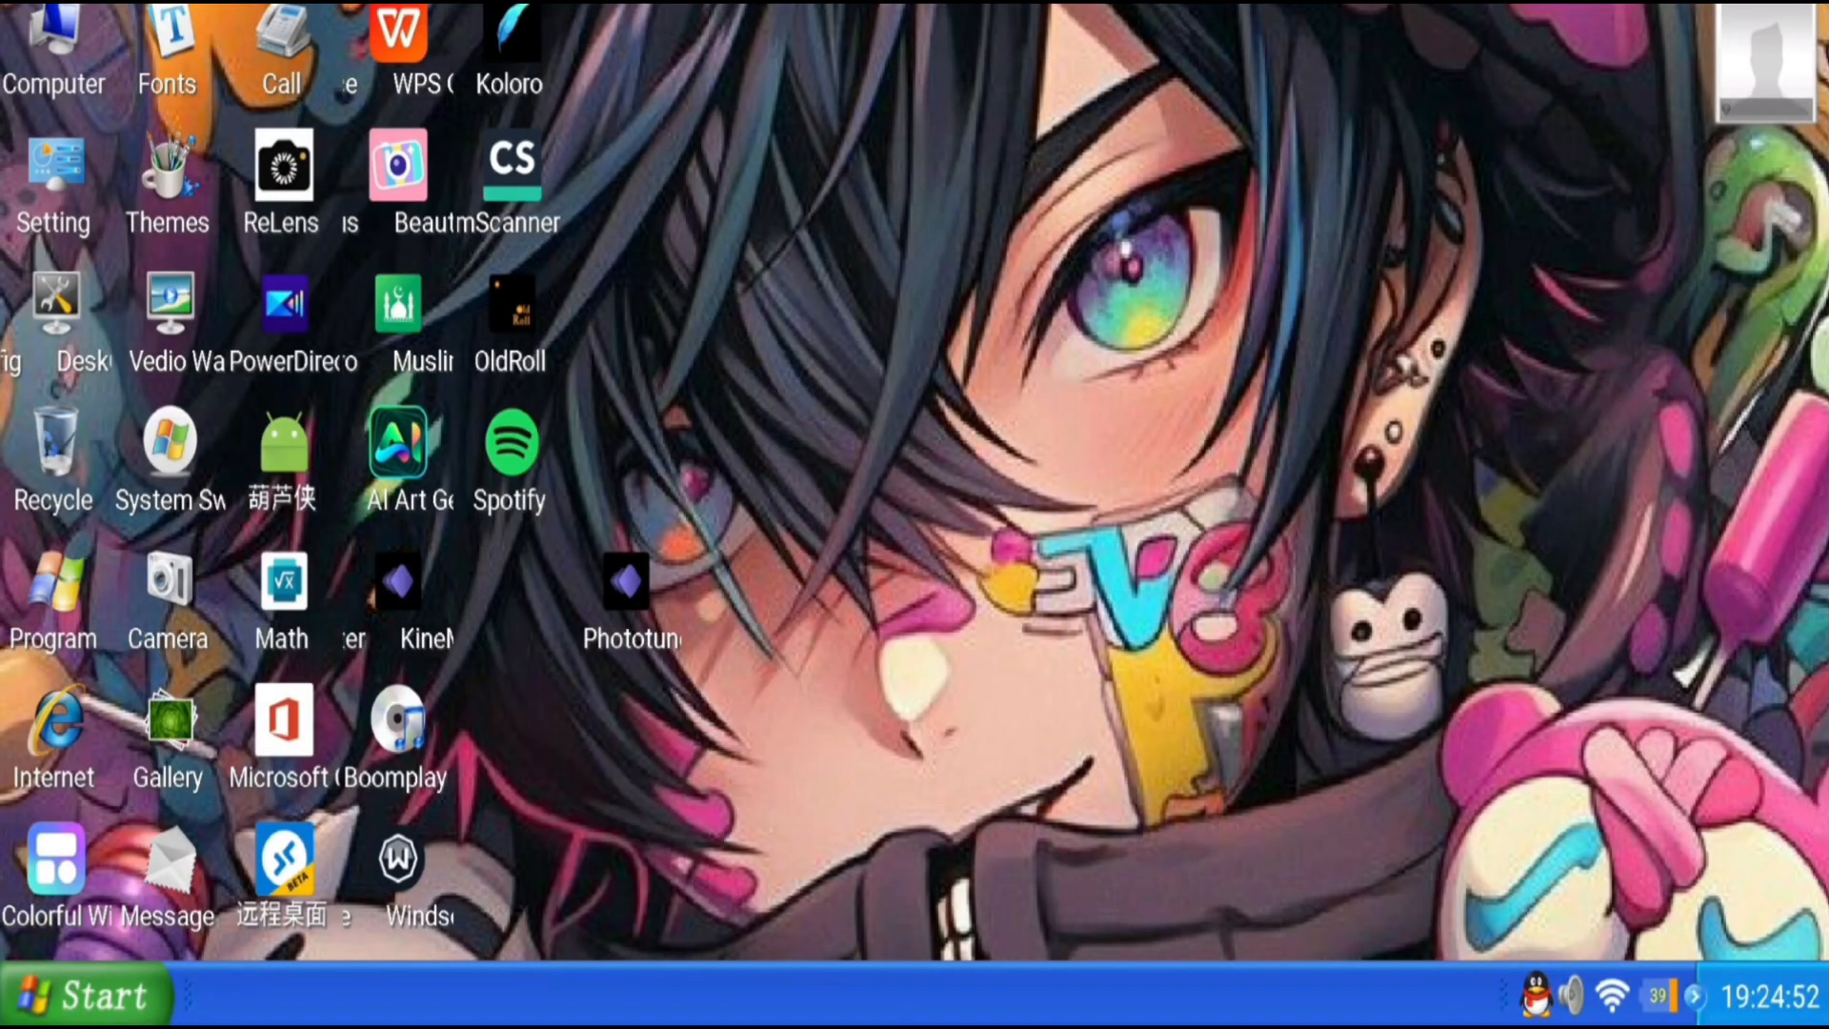
{"action": "double_click", "coordinate": [625, 605]}
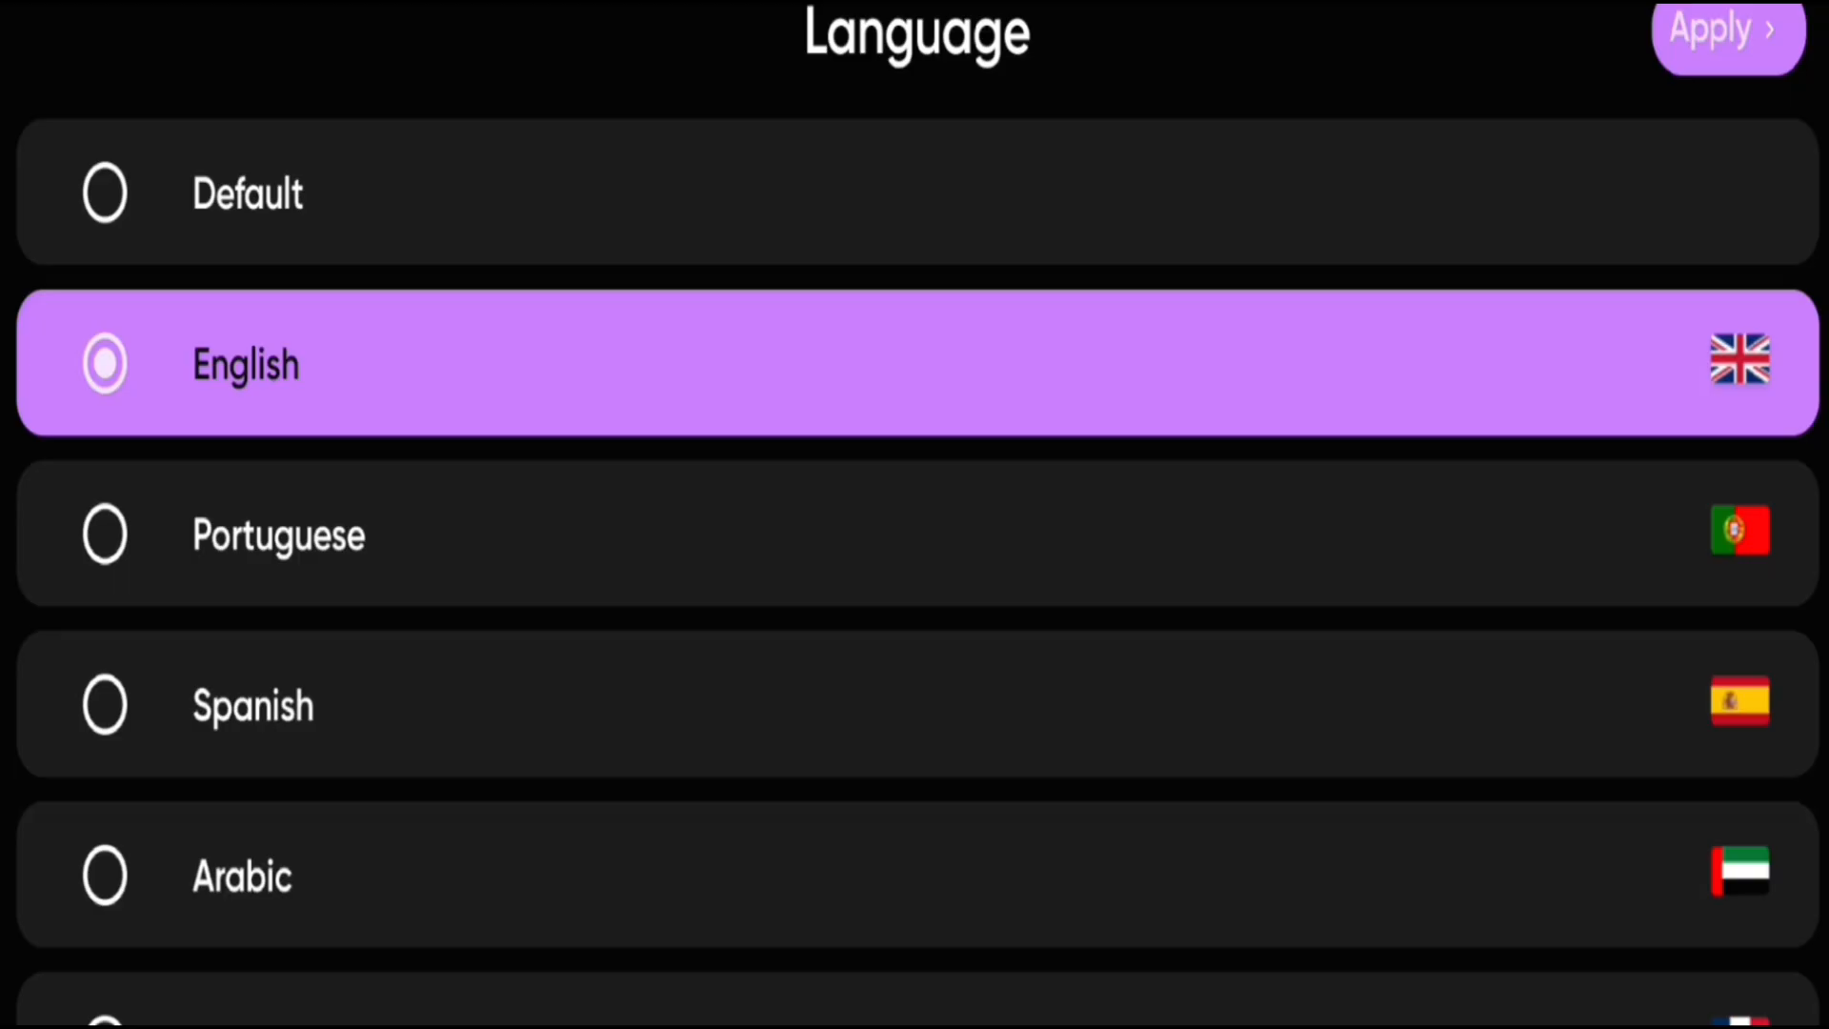
{"action": "scroll", "scroll_direction": "down", "scroll_amount": 3}
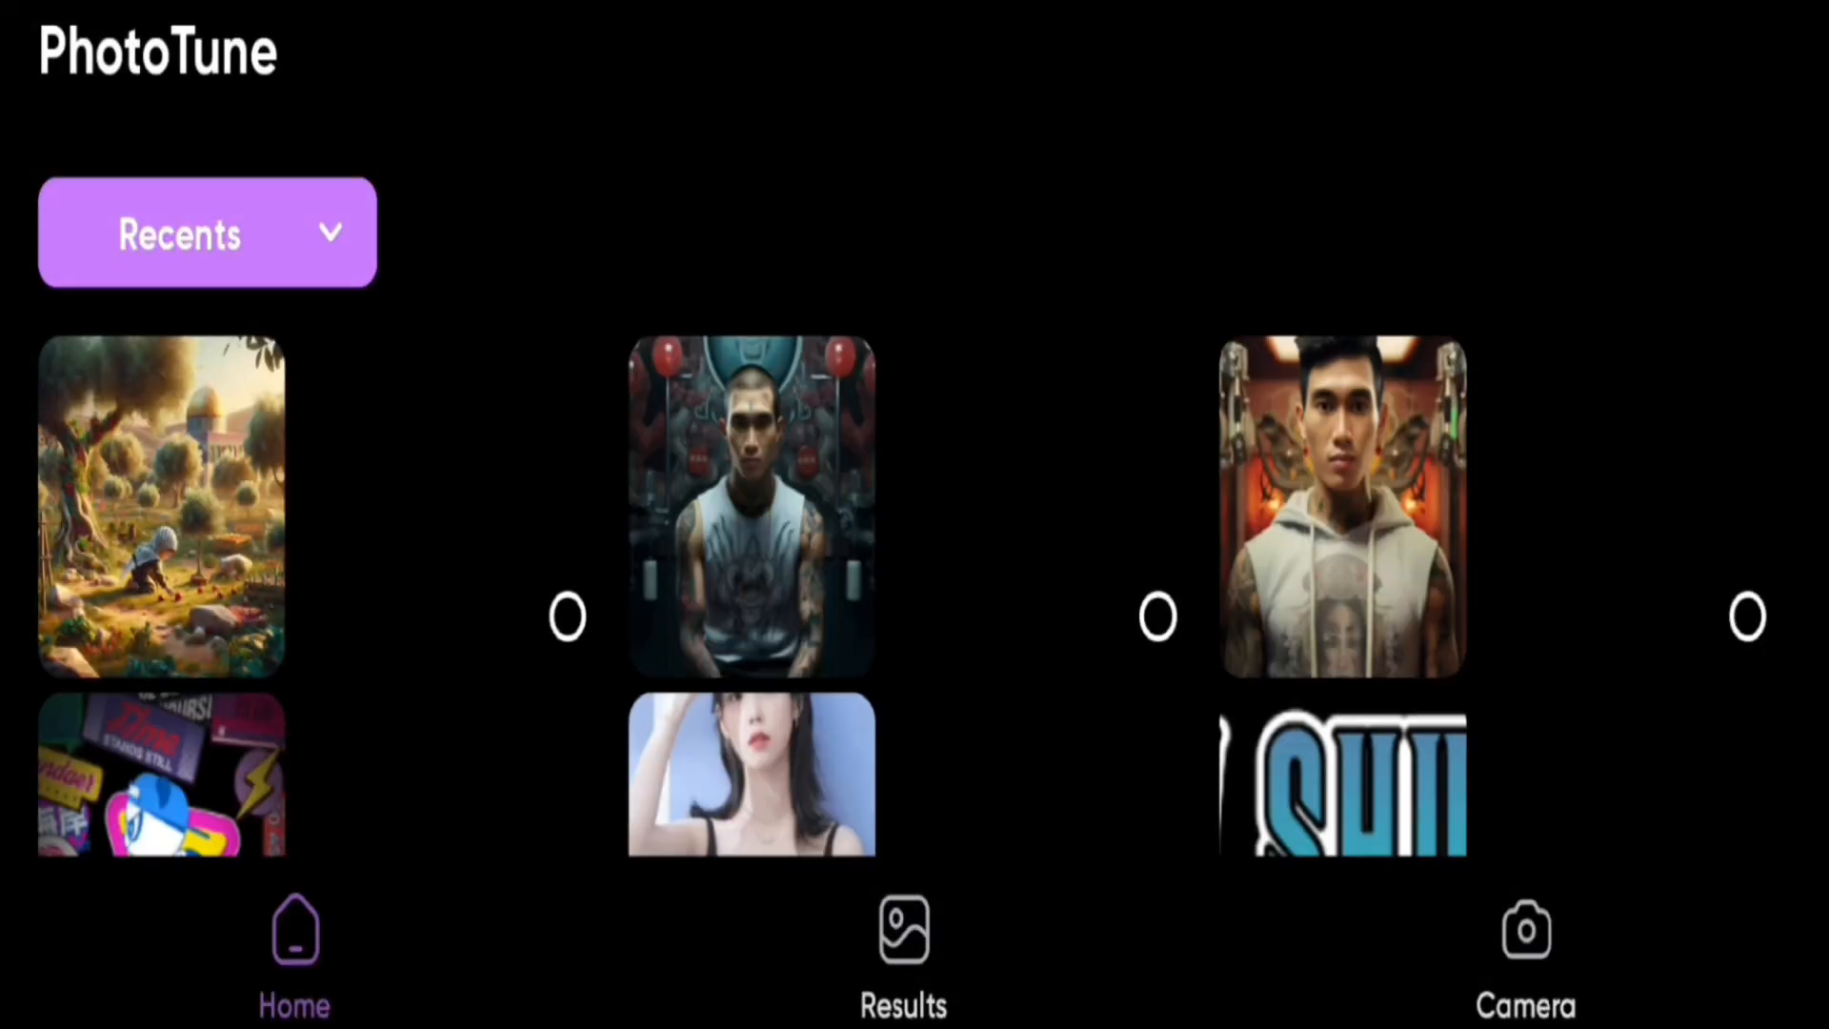
Step: Pick the woman's photo from Recents and load it in the enhancement editor
{"action": "scroll", "scroll_direction": "down", "scroll_amount": 3}
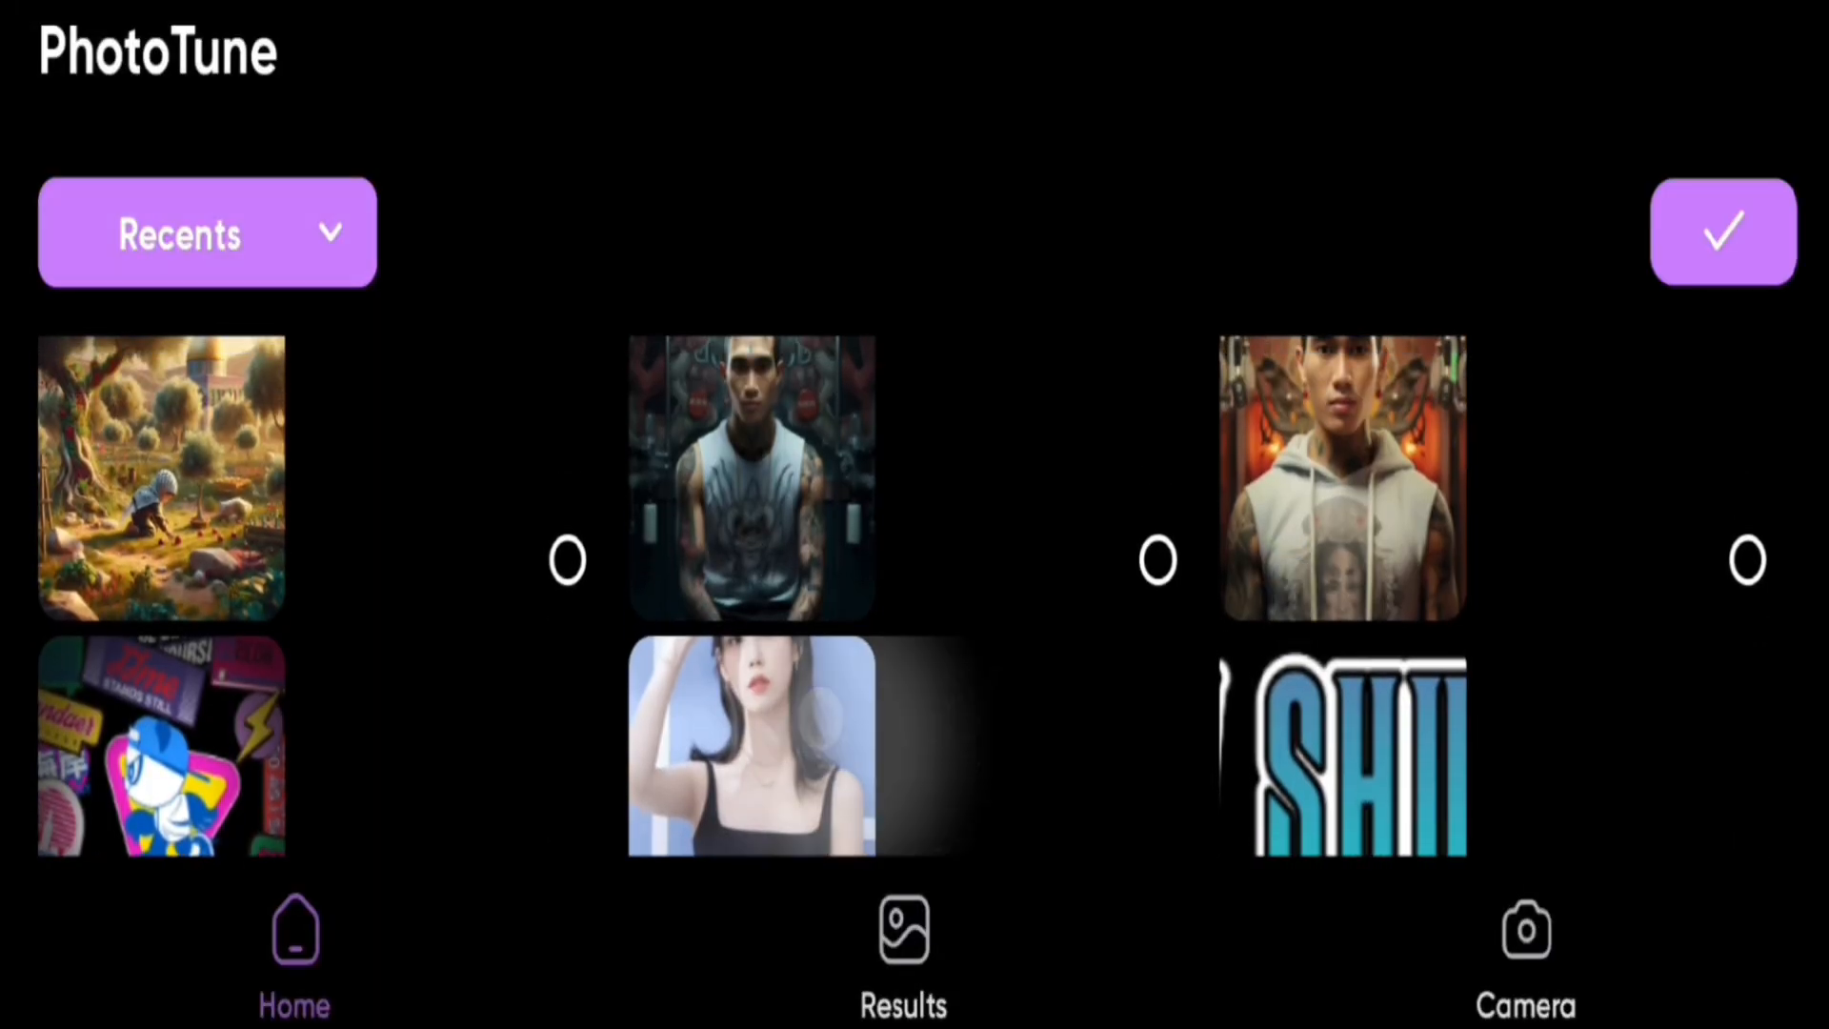
{"action": "left_click", "coordinate": [750, 755]}
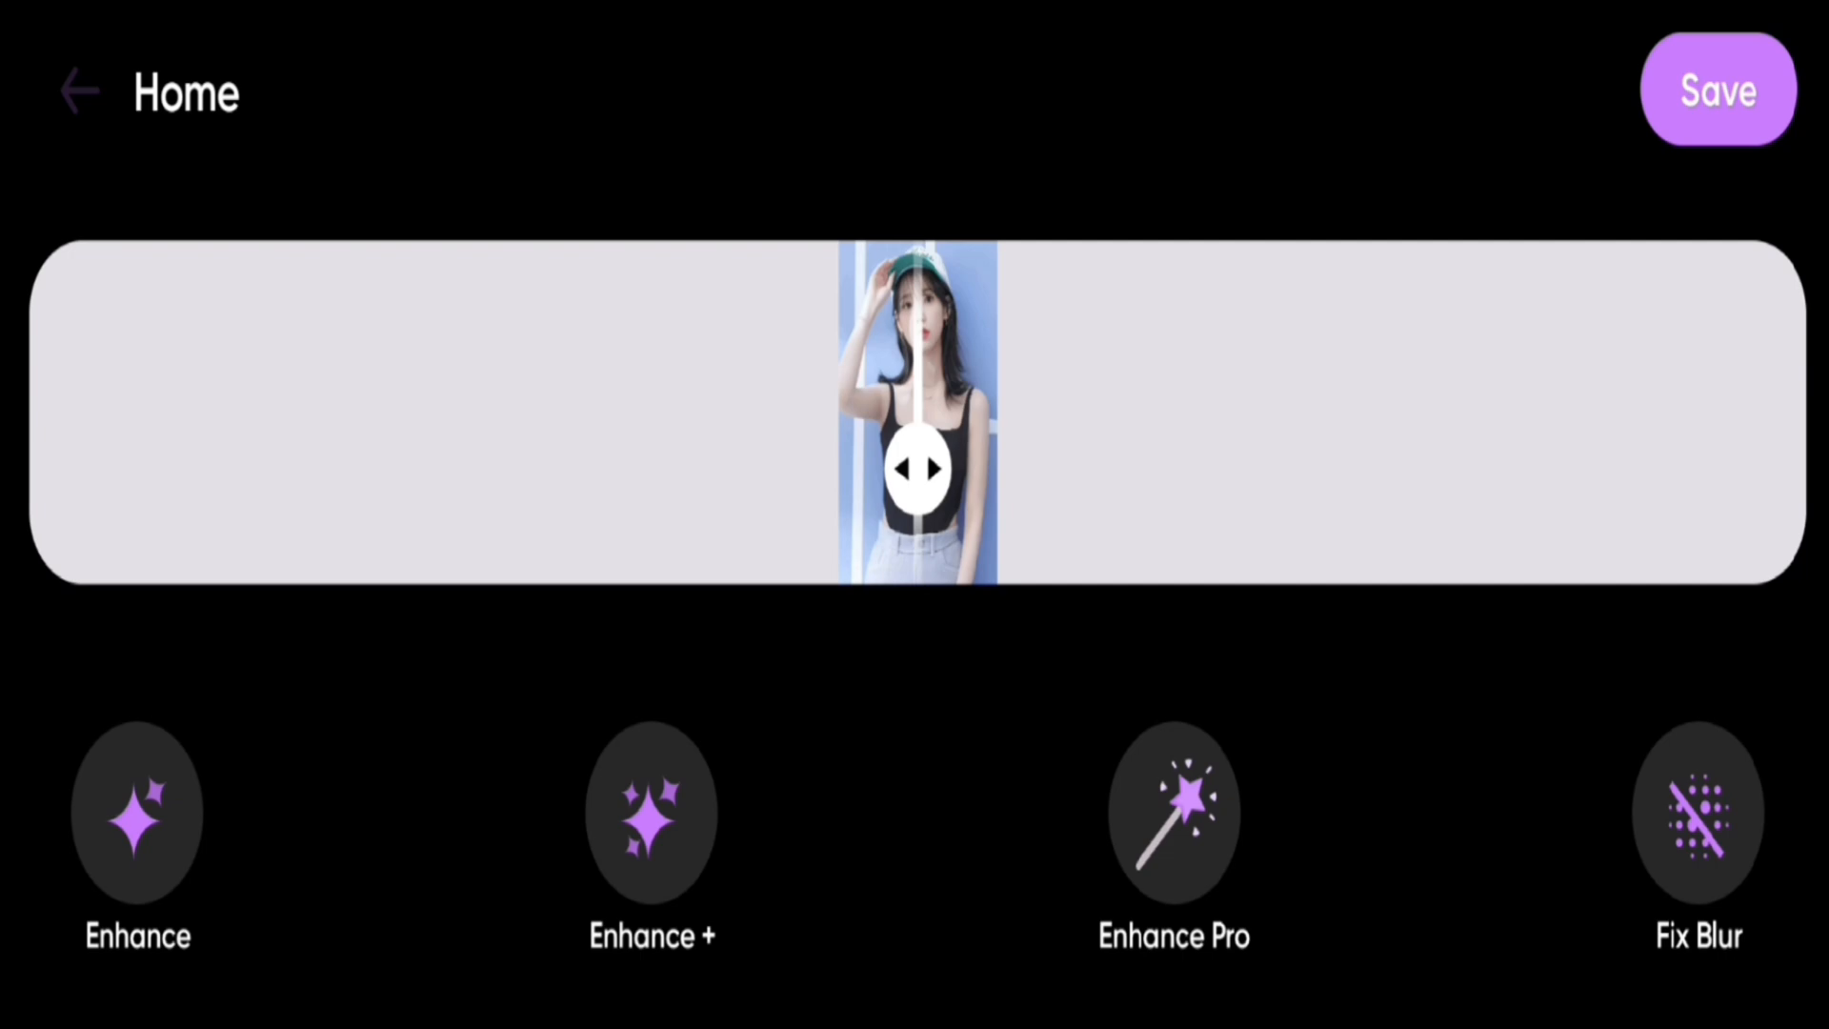
Step: Slide the comparison across the woman's photo, then return to Recents and select the hooded man's photo
{"action": "left_click_drag", "start_coordinate": [918, 467], "coordinate": [949, 488]}
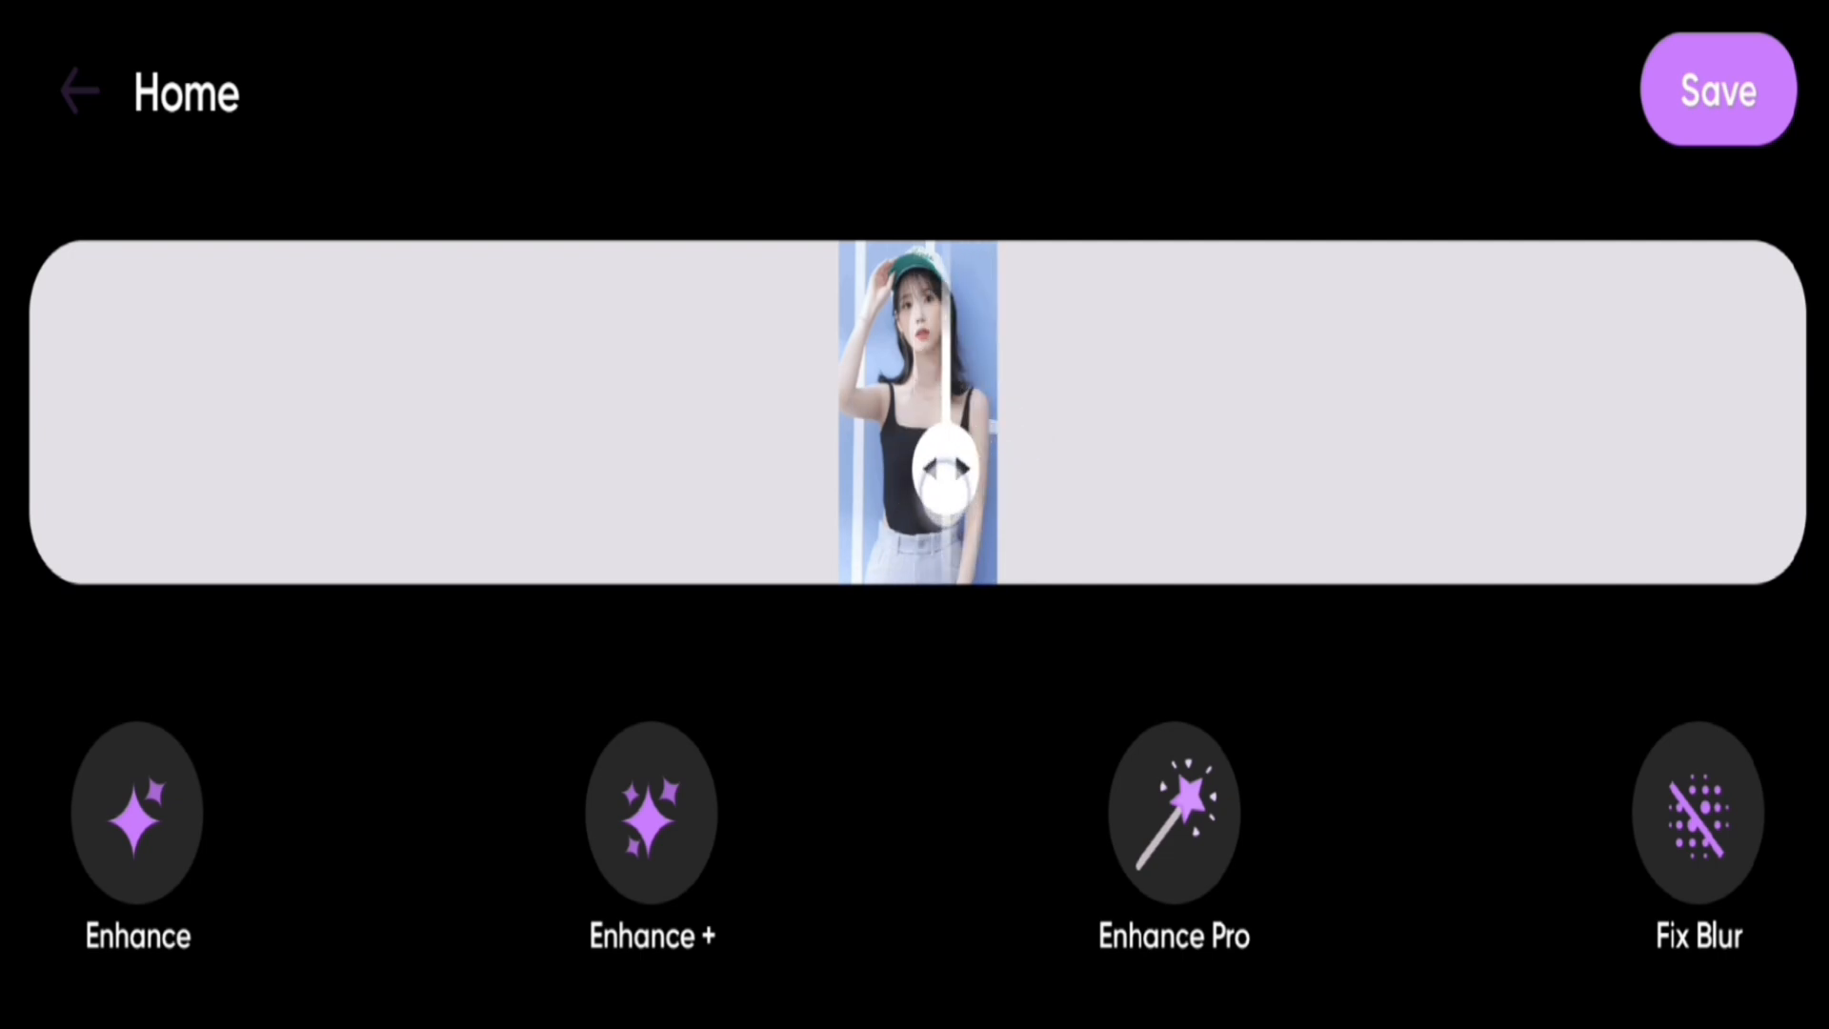
{"action": "left_click_drag", "start_coordinate": [950, 484], "coordinate": [968, 467]}
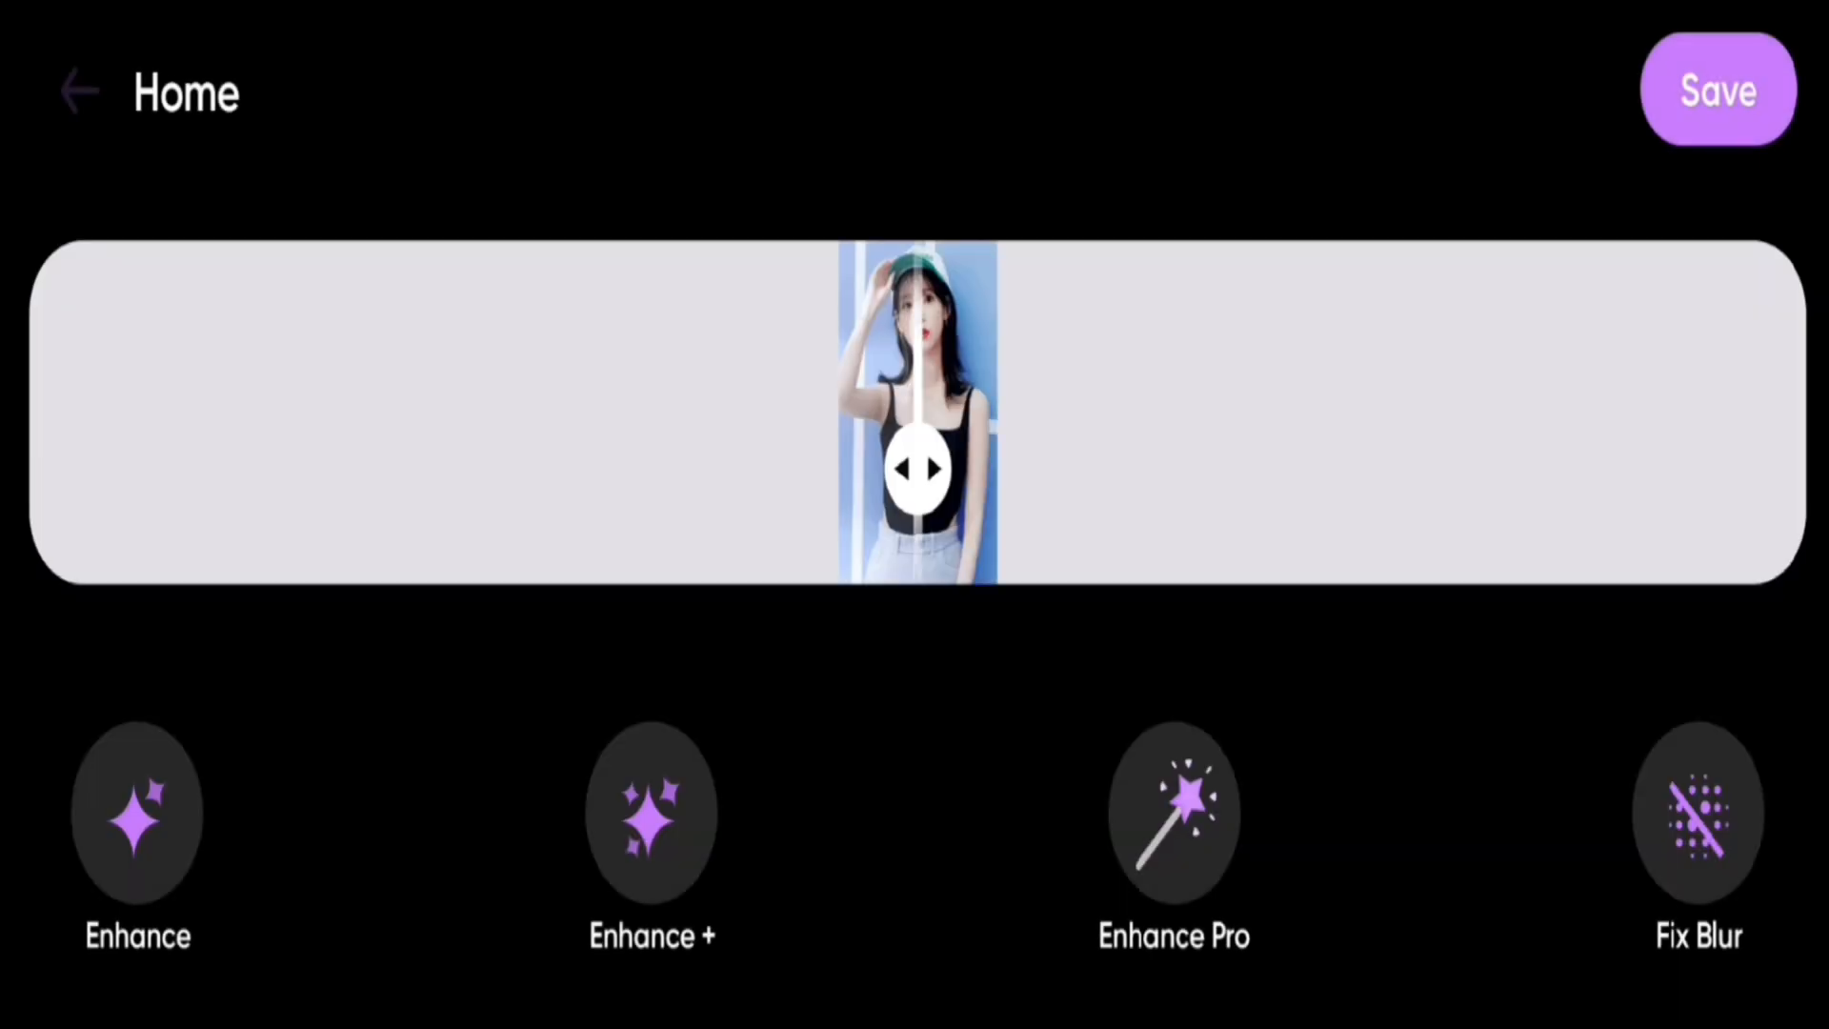
{"action": "left_click", "coordinate": [1173, 817]}
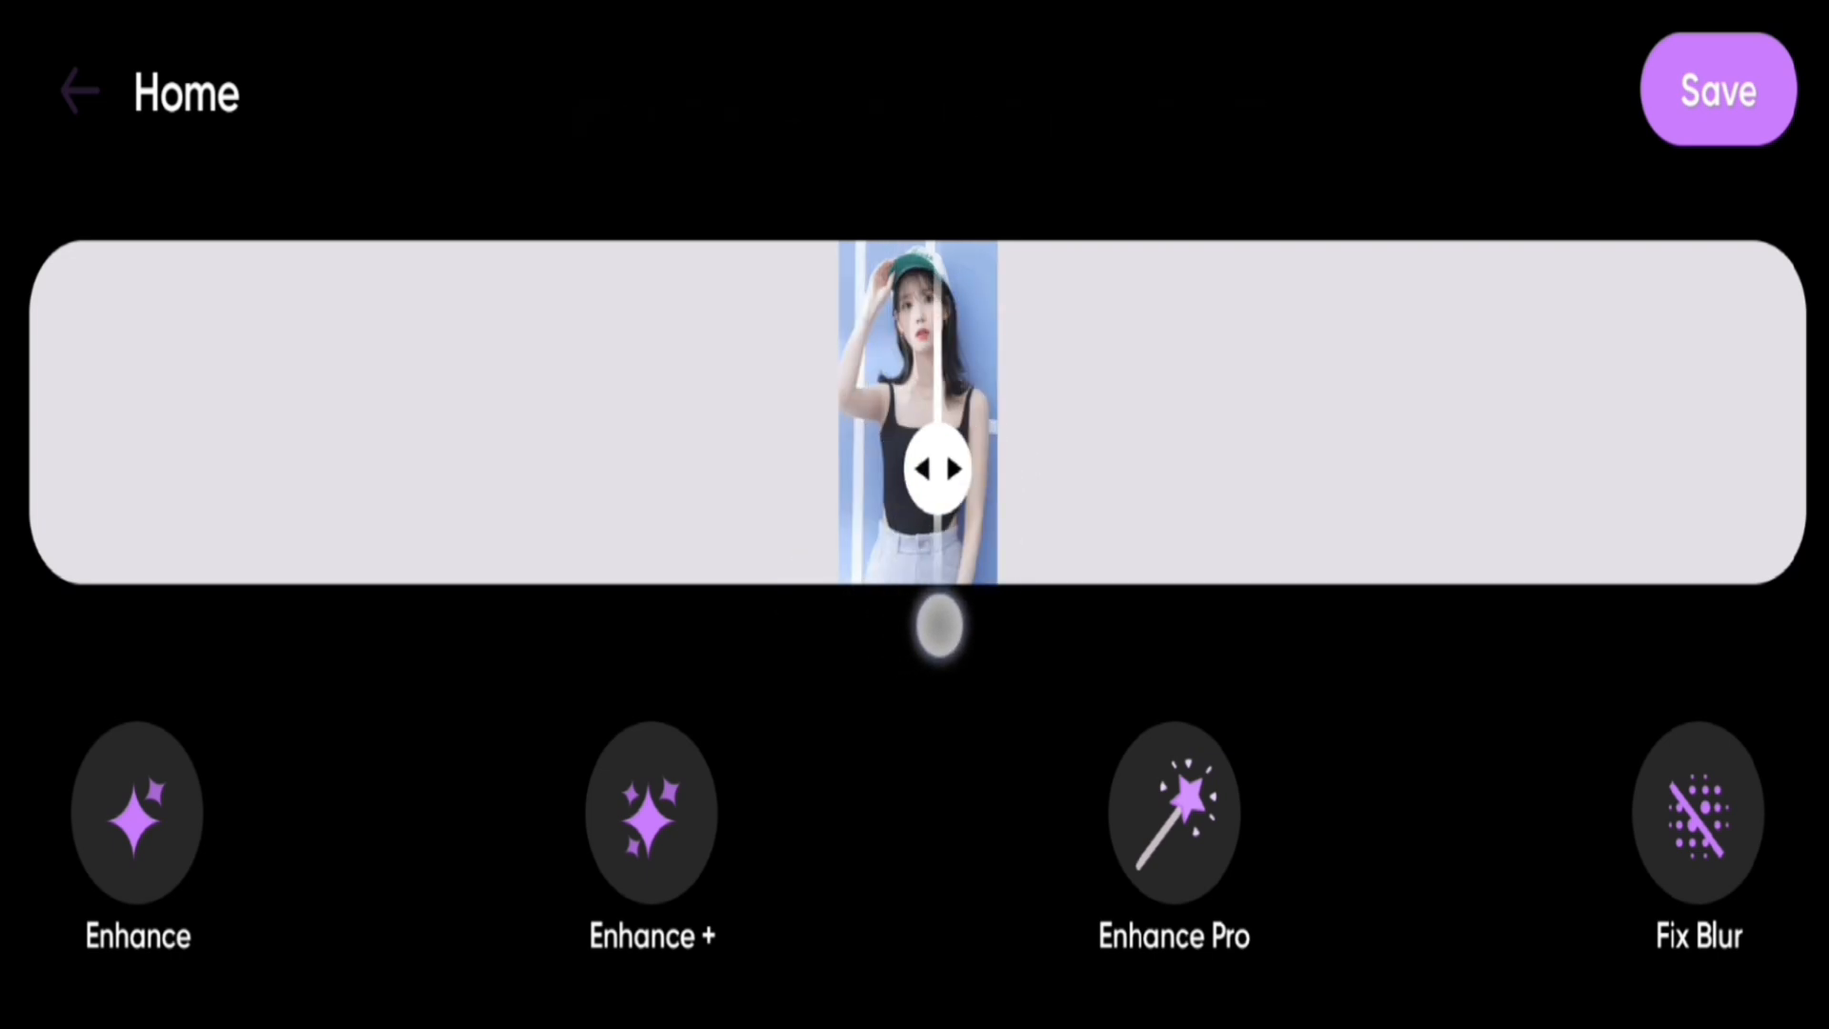
{"action": "left_click", "coordinate": [70, 91]}
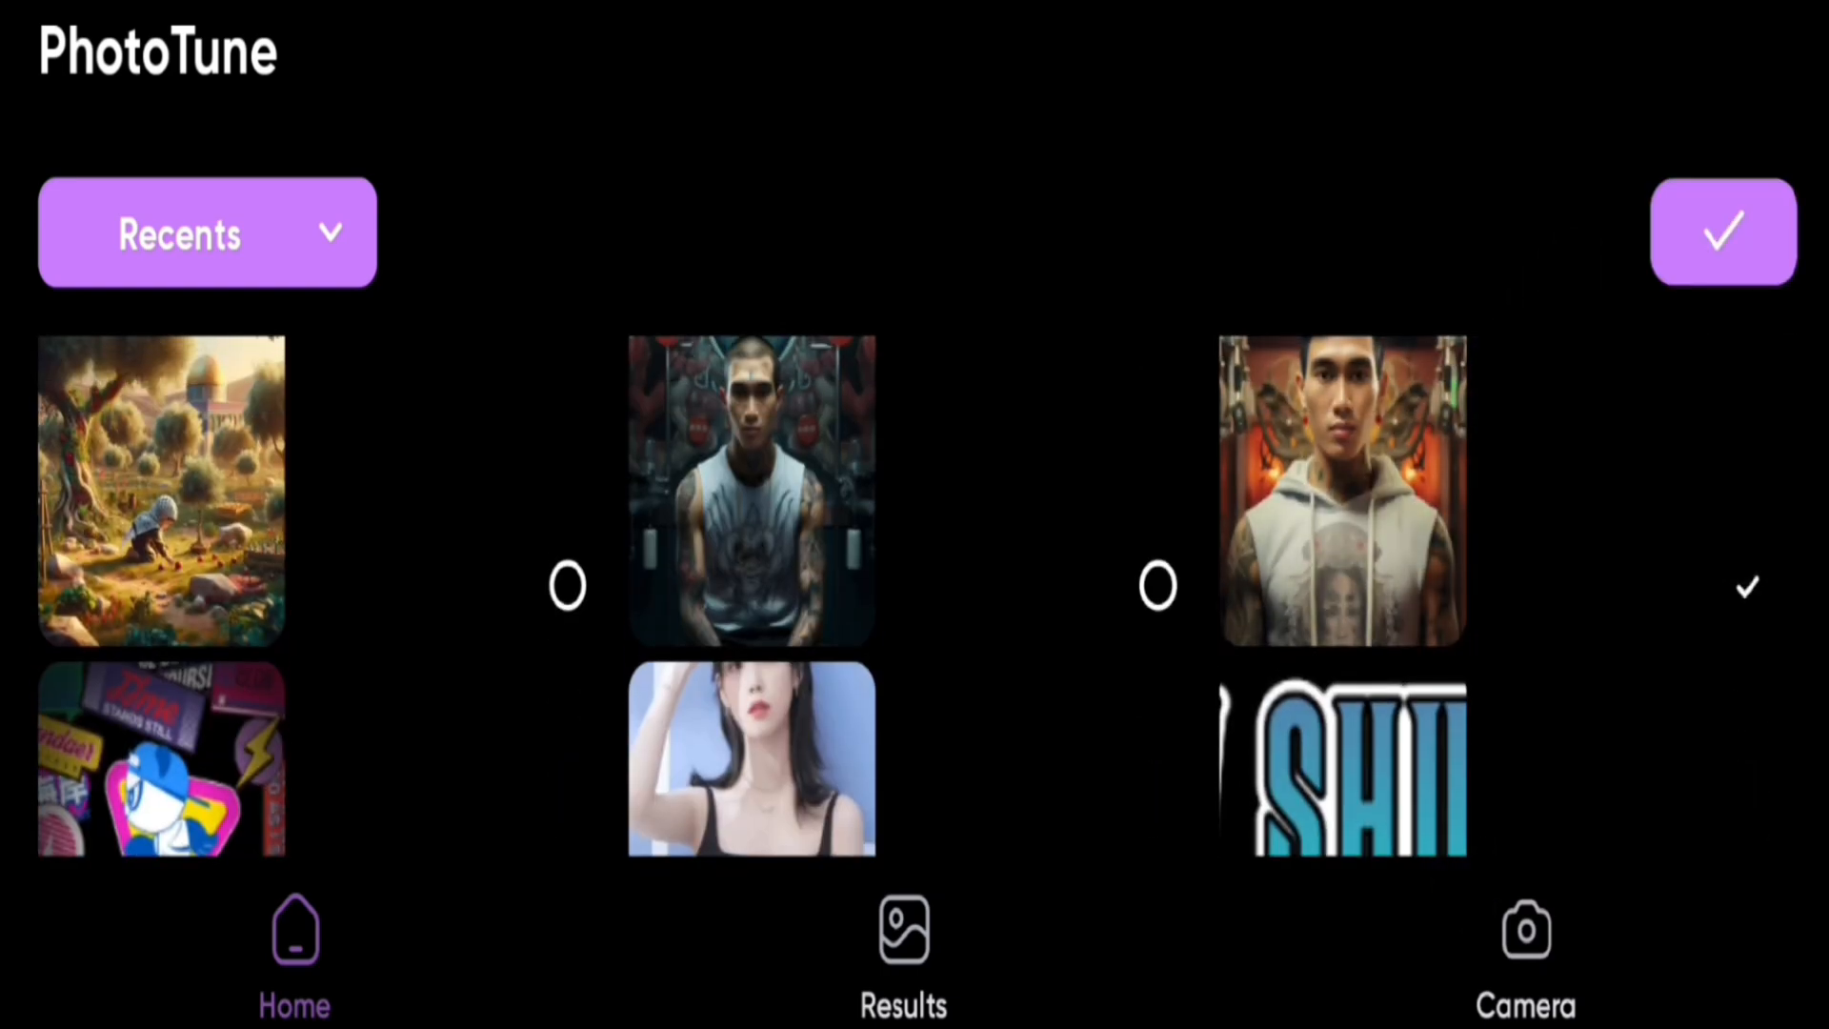
Step: Confirm the hooded man's photo so it loads in the enhancement editor
{"action": "left_click", "coordinate": [1341, 490]}
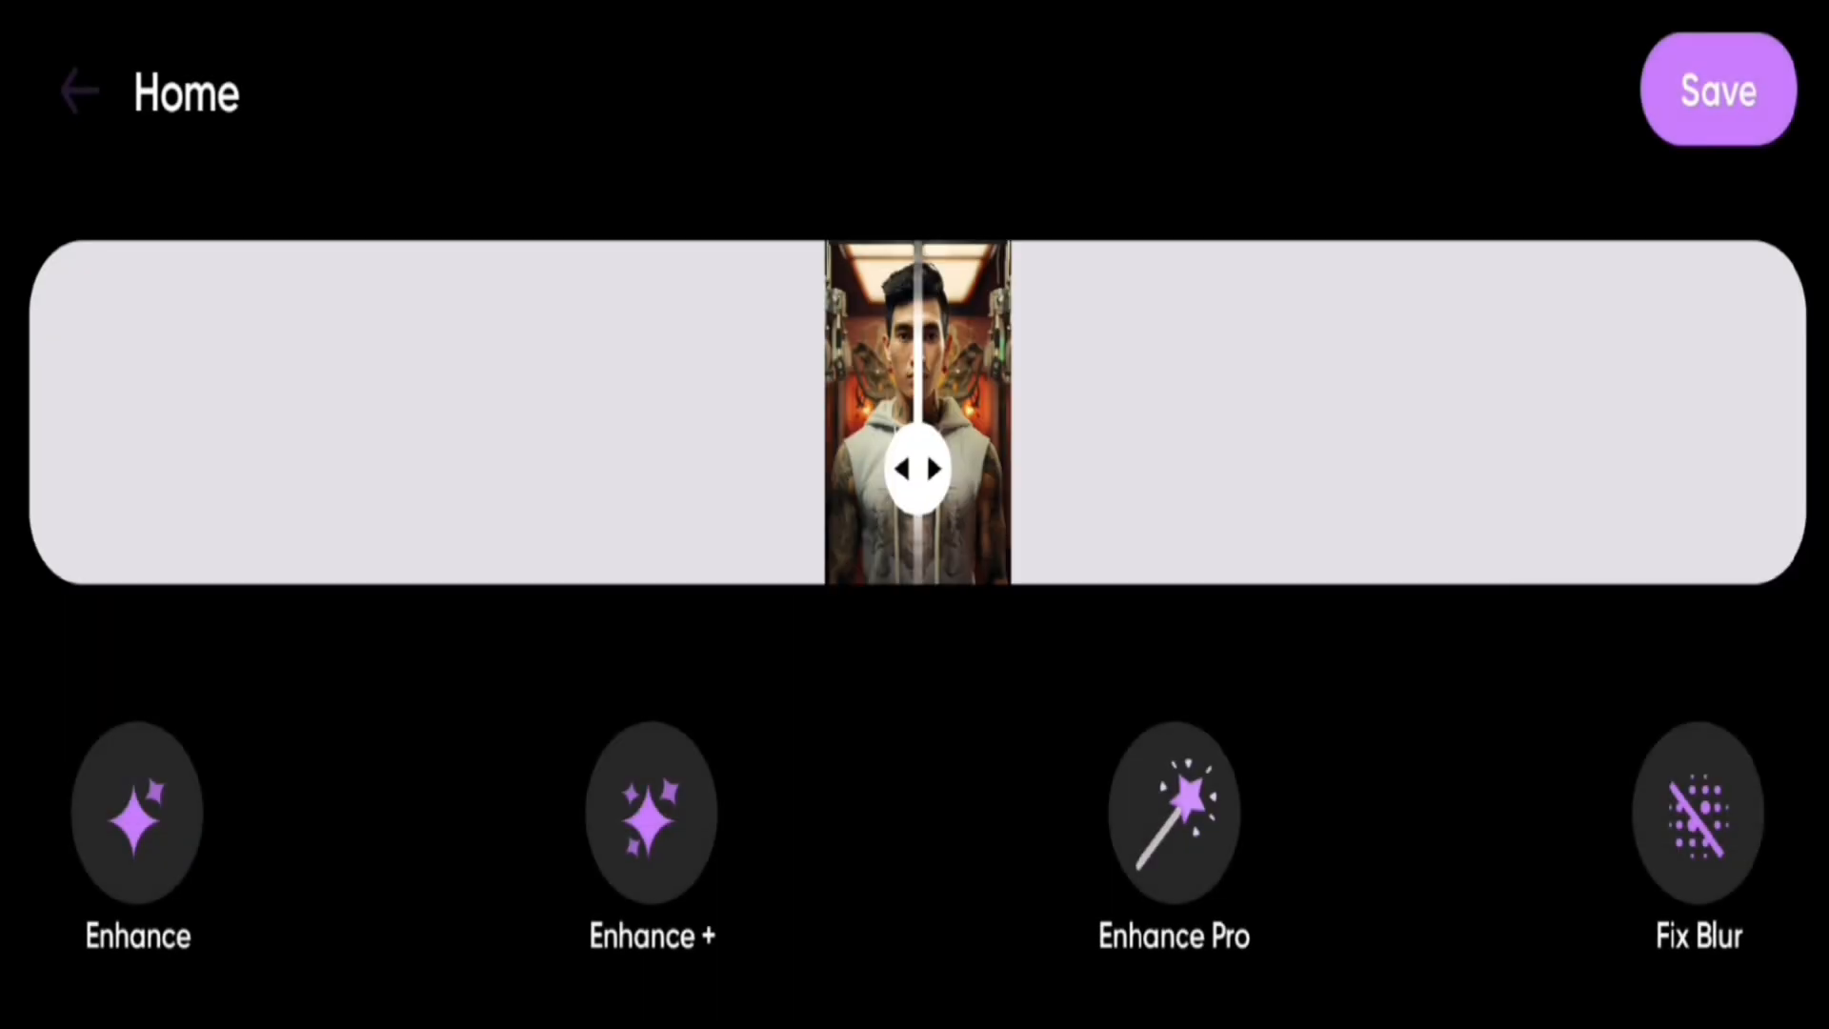
Step: Compare the man's photo, apply Enhance Pro, and save it to the top of Recents
{"action": "left_click_drag", "start_coordinate": [916, 469], "coordinate": [863, 469]}
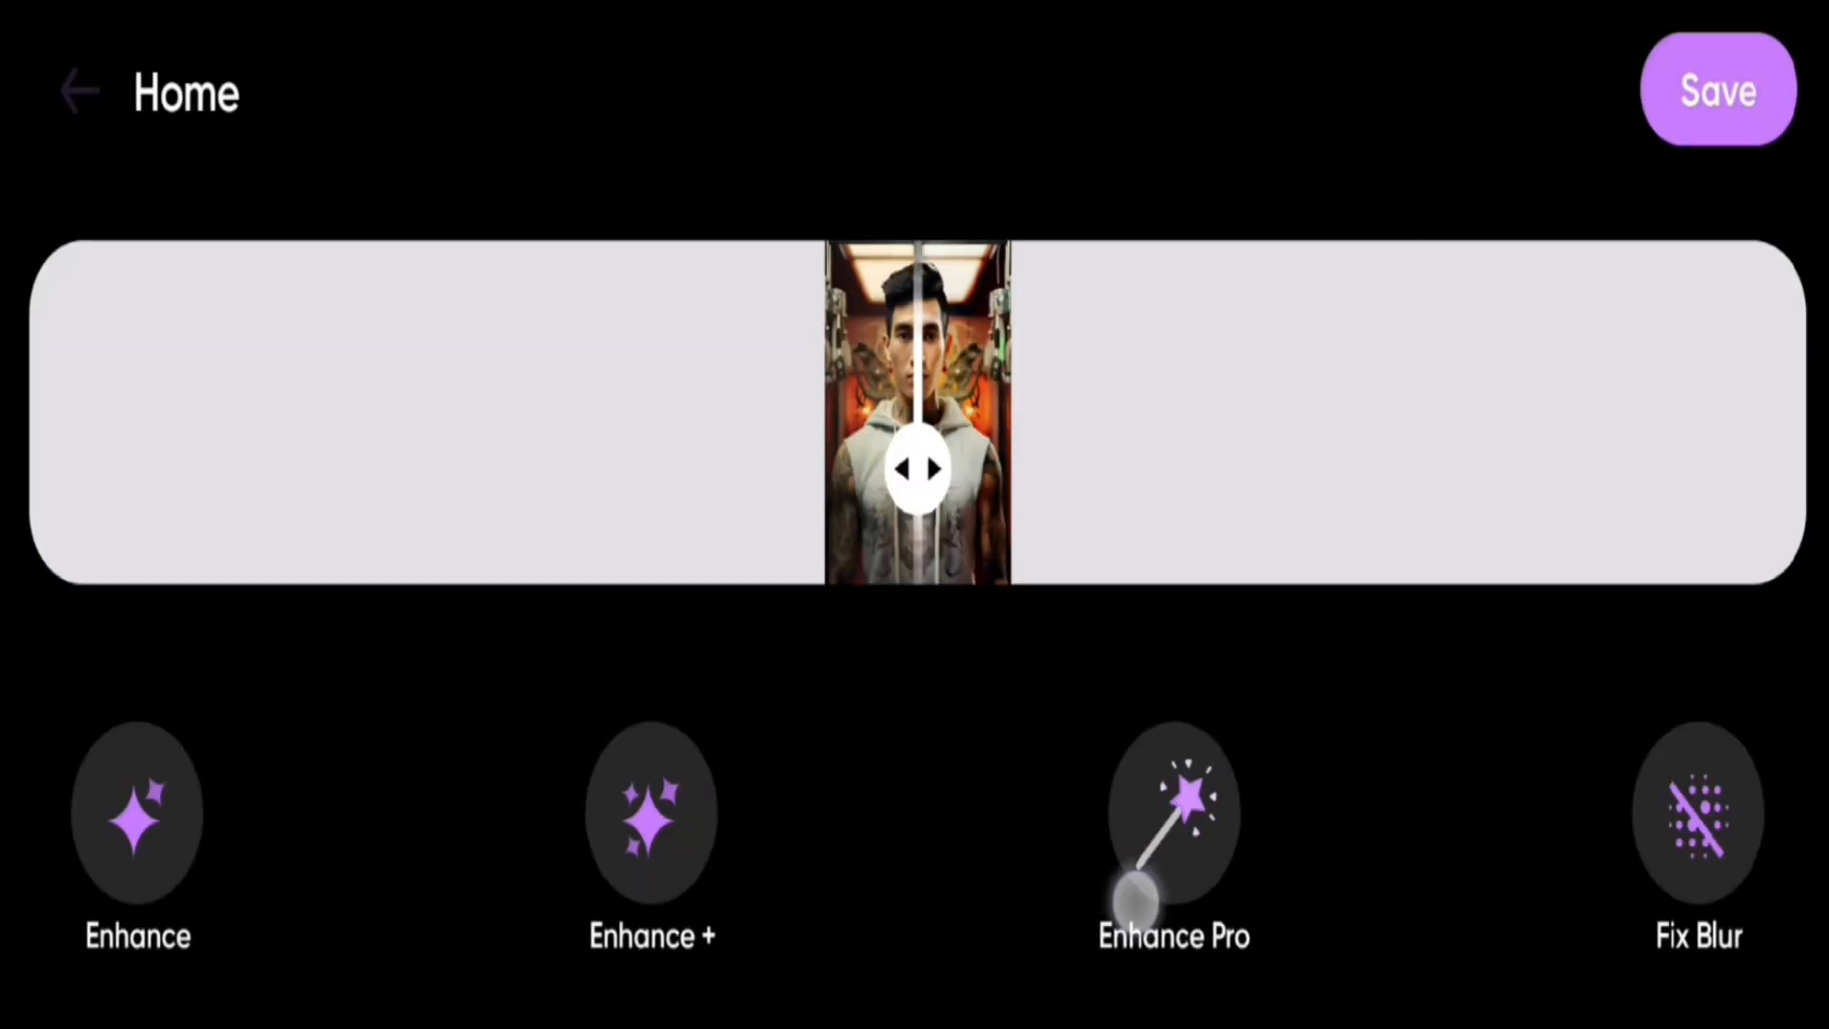
{"action": "left_click", "coordinate": [1173, 812]}
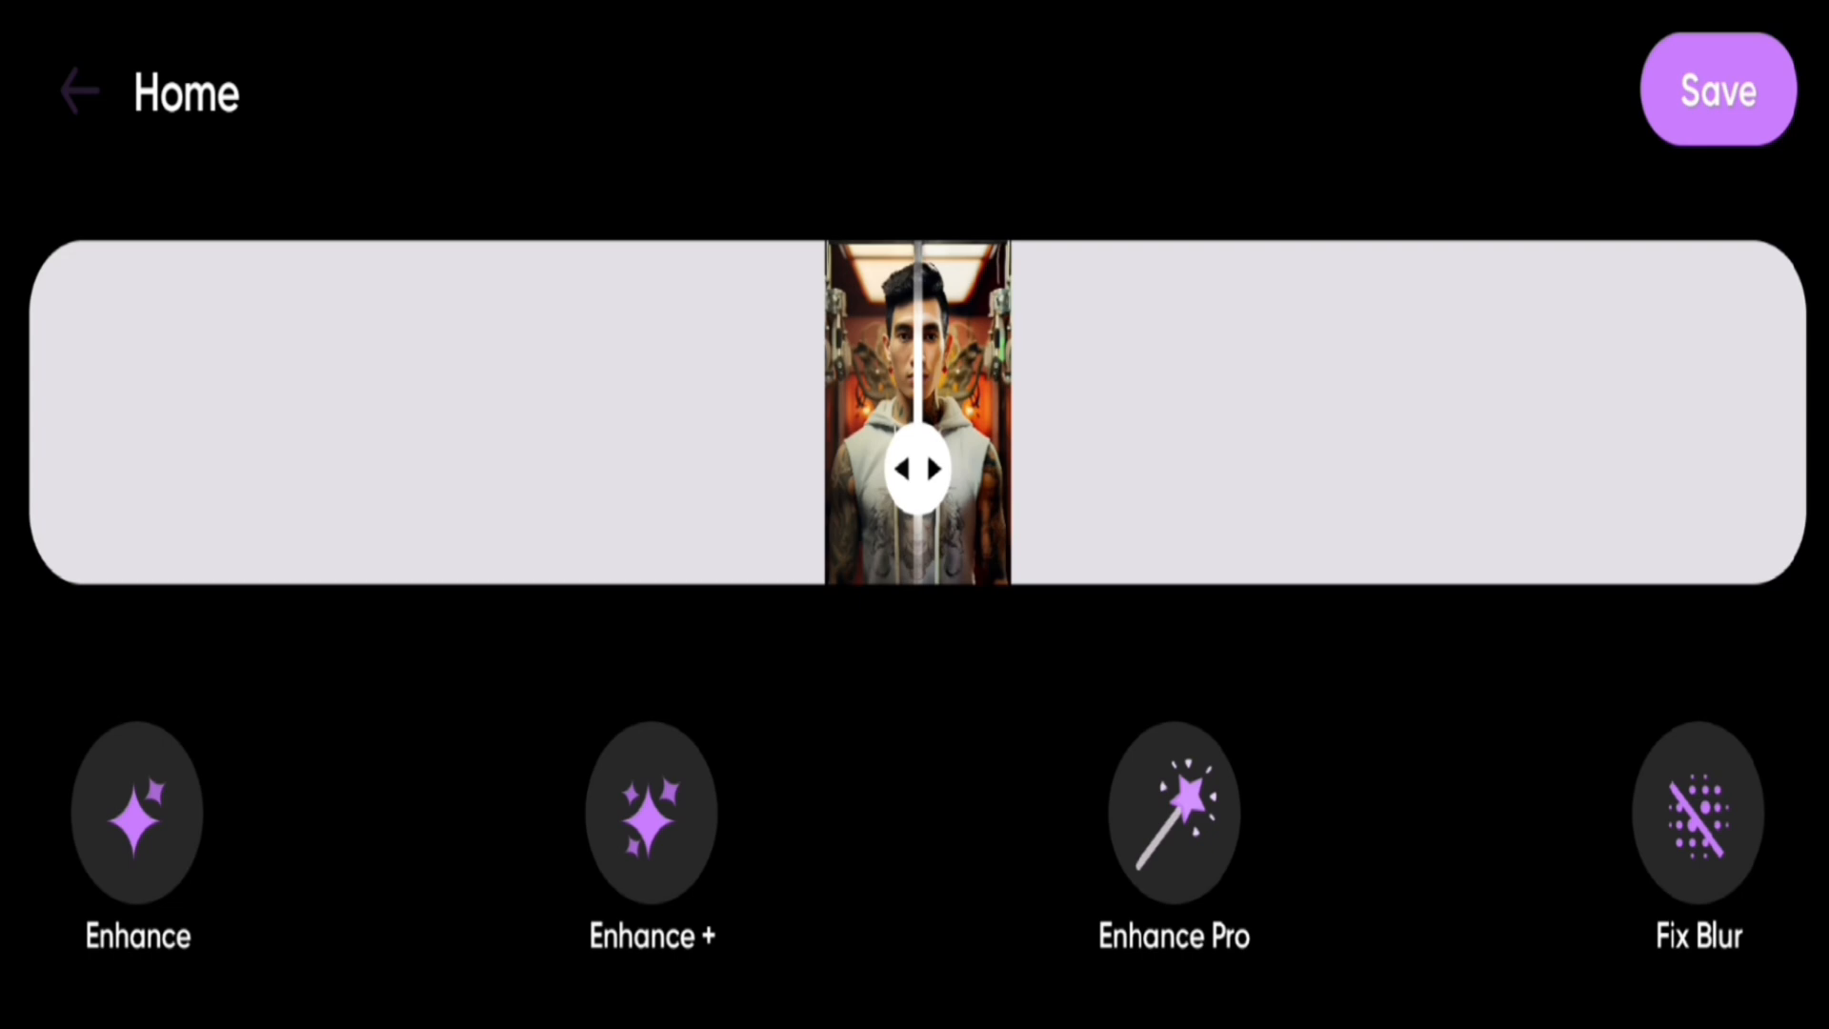
{"action": "left_click", "coordinate": [72, 93]}
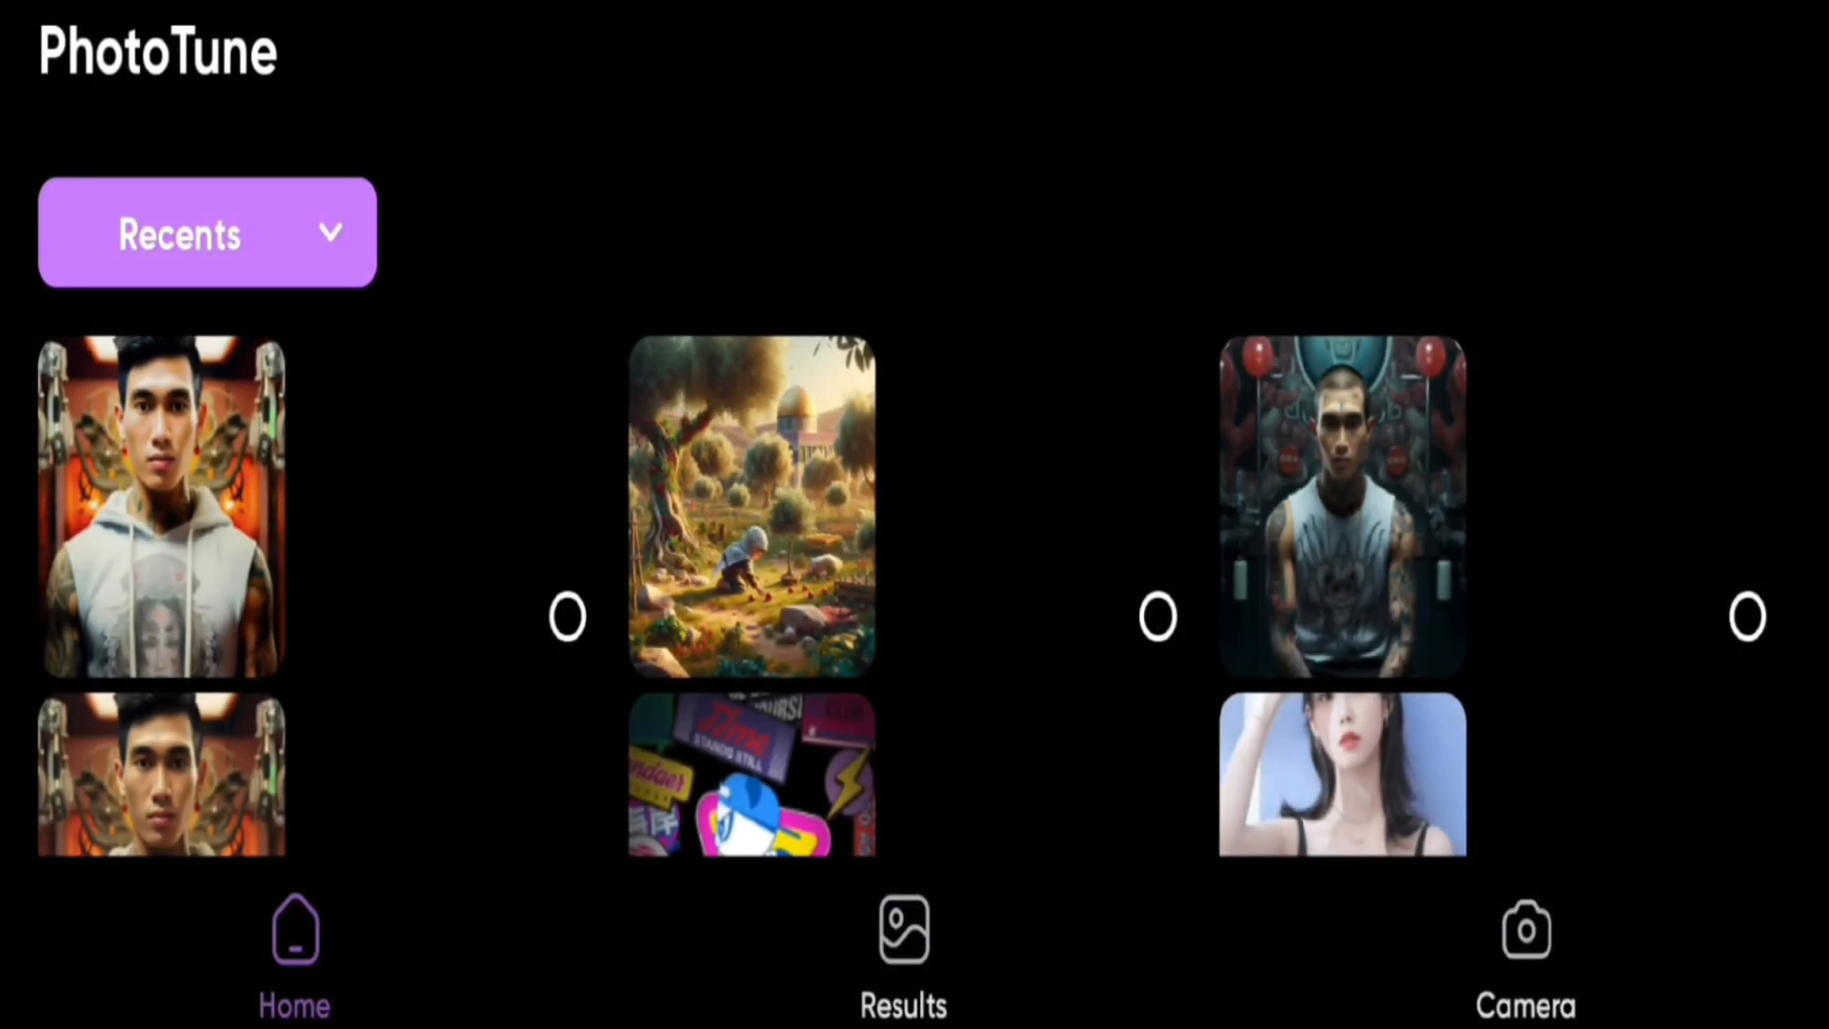